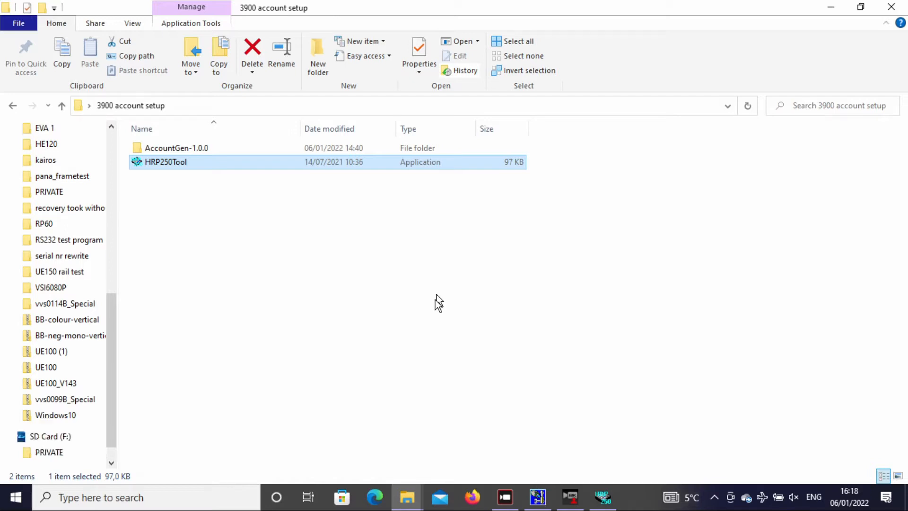
Briefly open and close the SD card window, then launch HRP250Tool
scroll(up, 3)
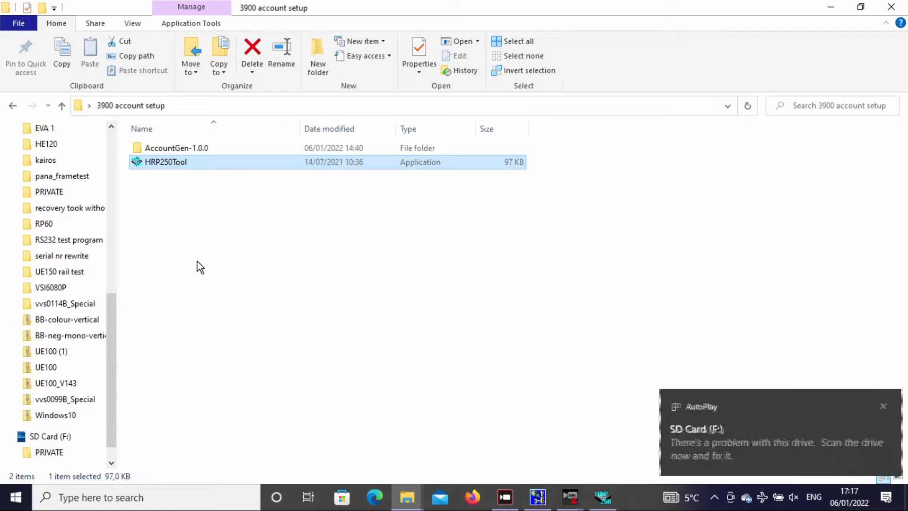
mouse_move(191, 237)
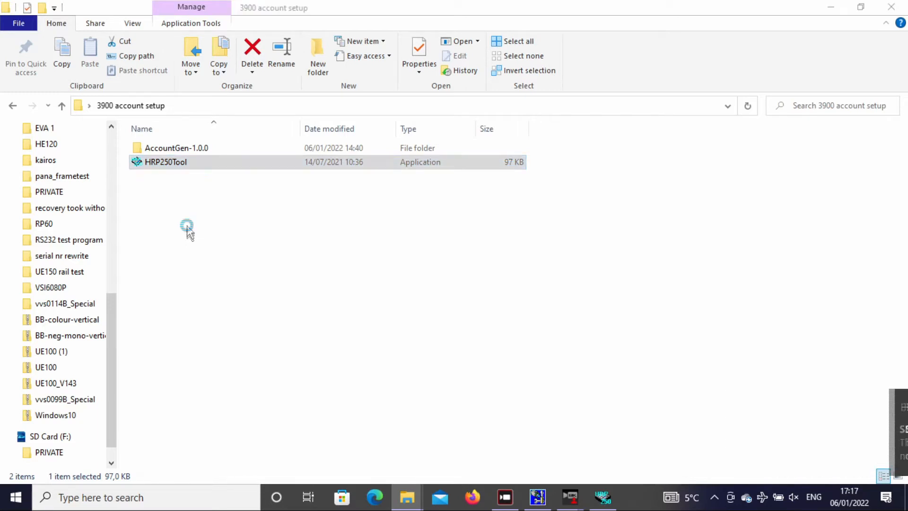
double_click(49, 436)
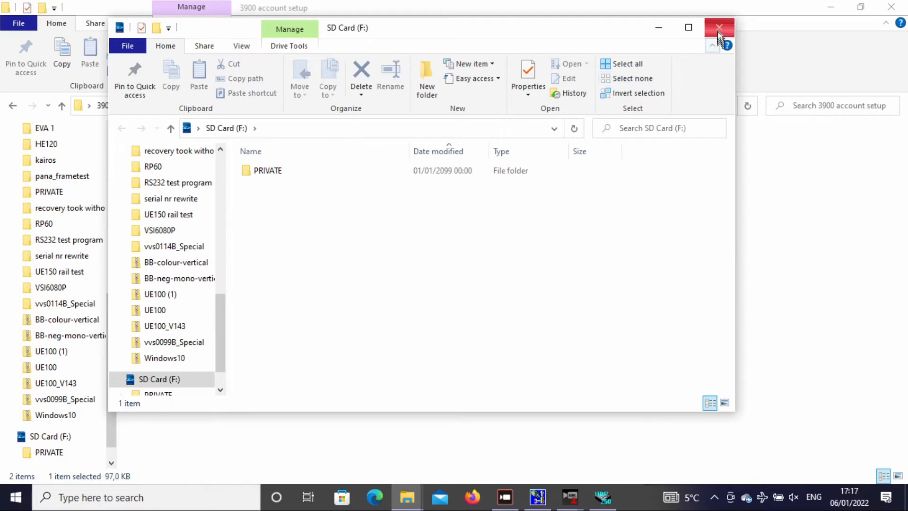
click(719, 27)
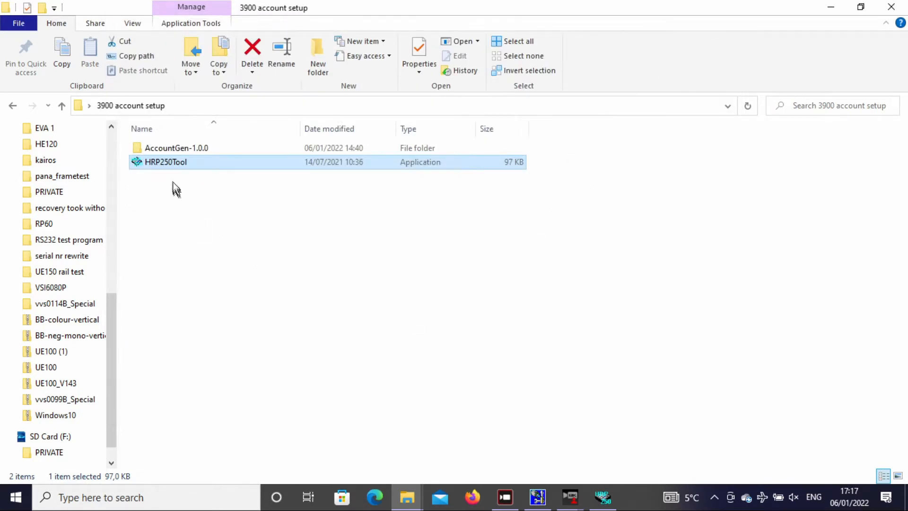
double_click(165, 162)
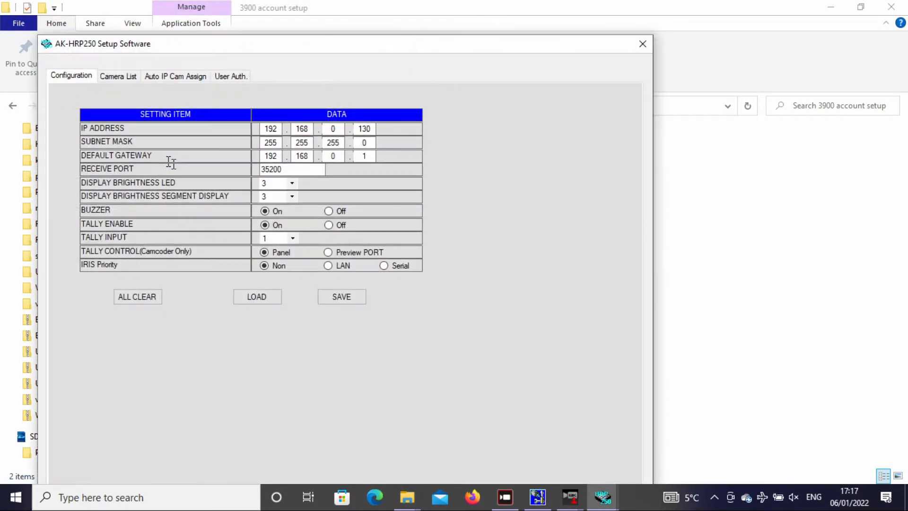
Set camera C01 to Network control with IP address 192.168.0.22
click(119, 75)
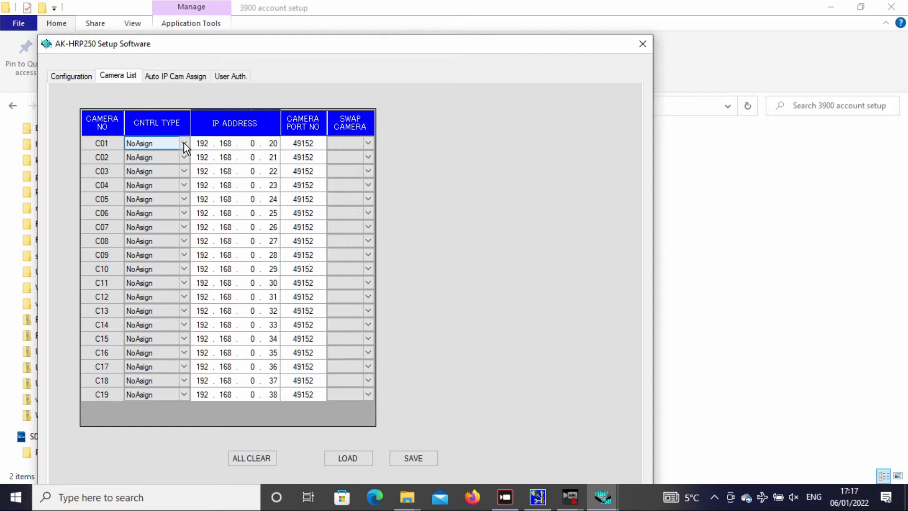
click(184, 143)
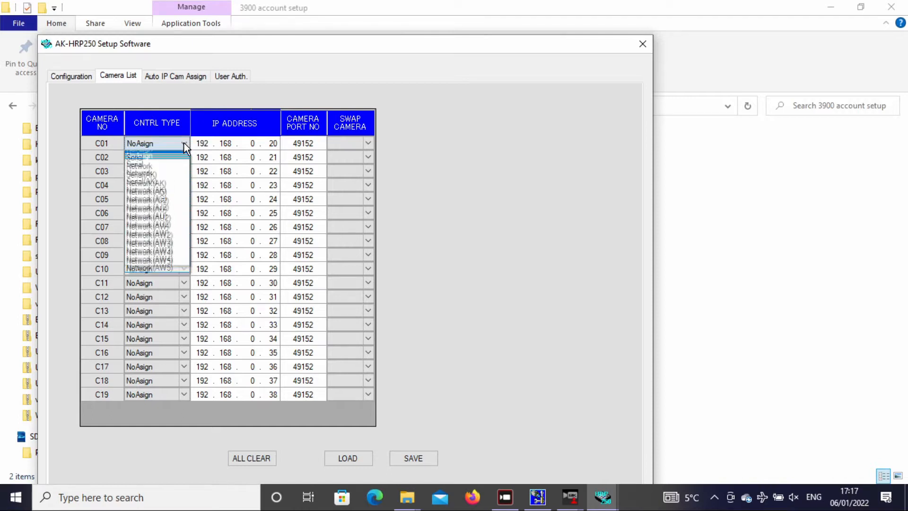
click(139, 167)
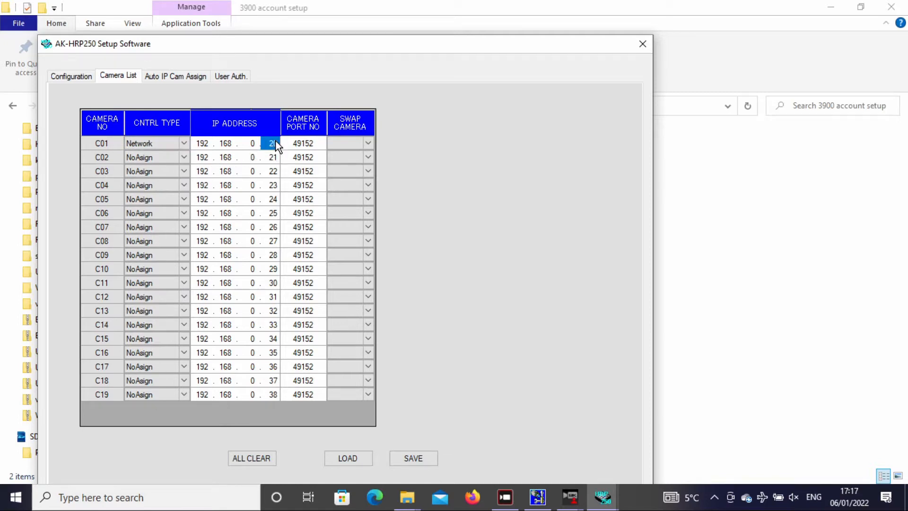
text(22)
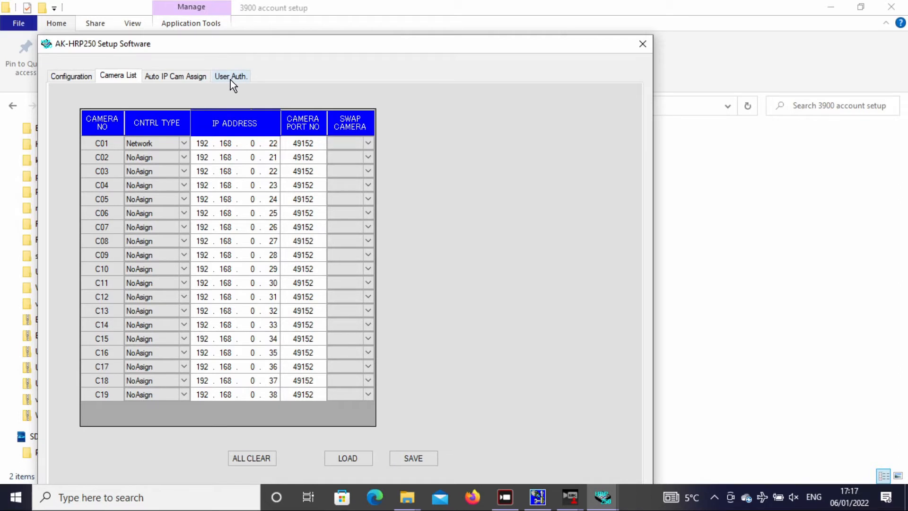
On User Auth., enter new user name 'admin' with password and retyped confirmation
click(230, 75)
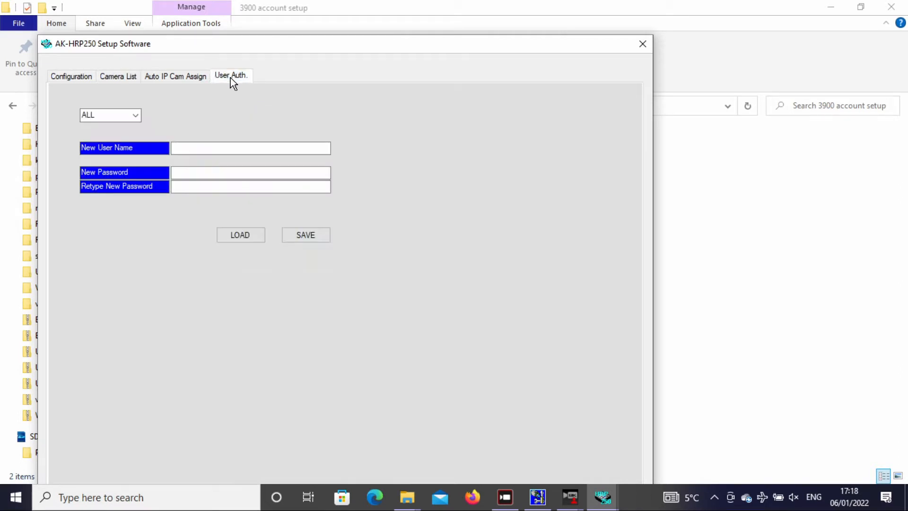
click(250, 148)
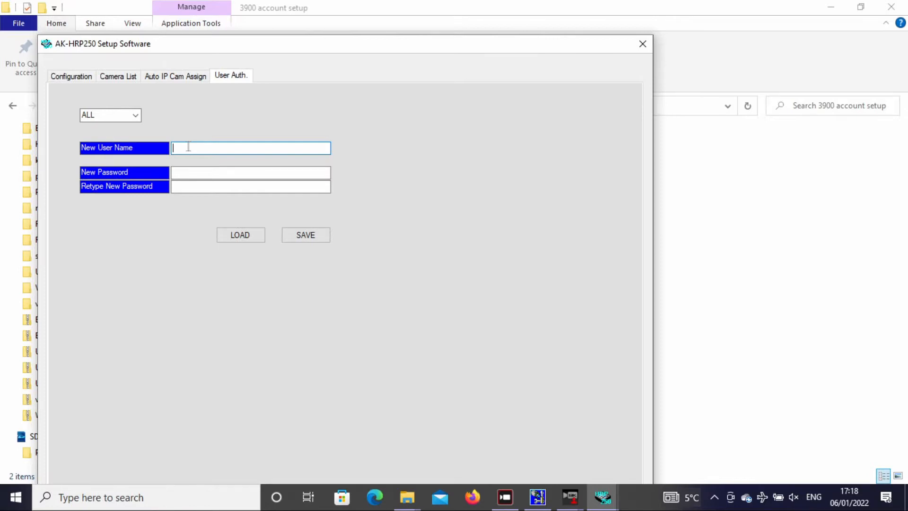
text(ad)
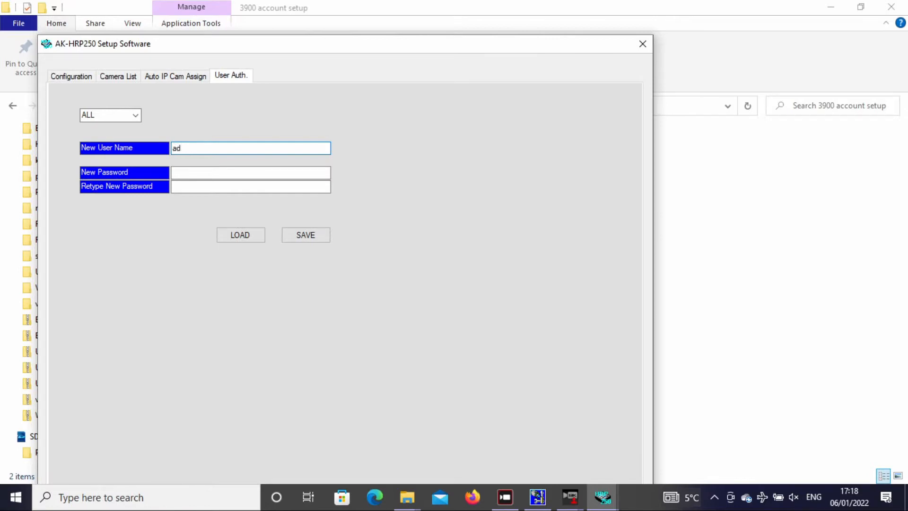
text(min)
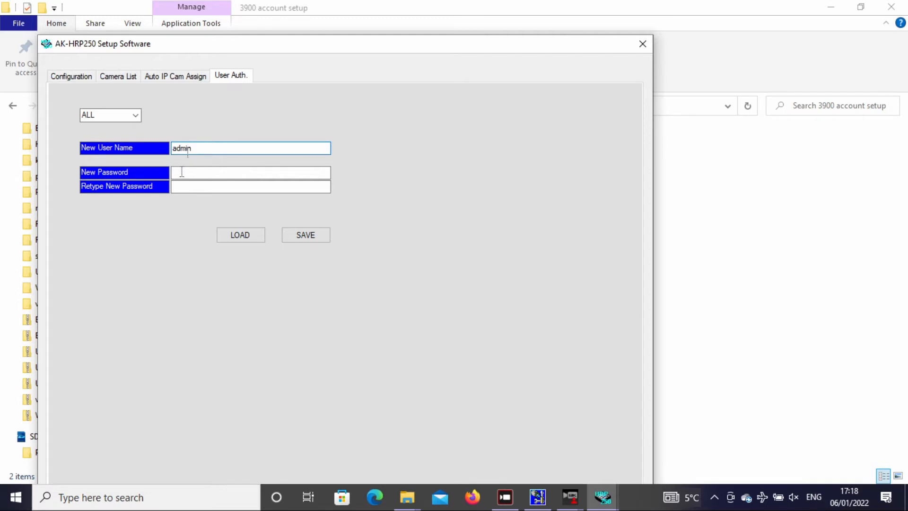
click(250, 172)
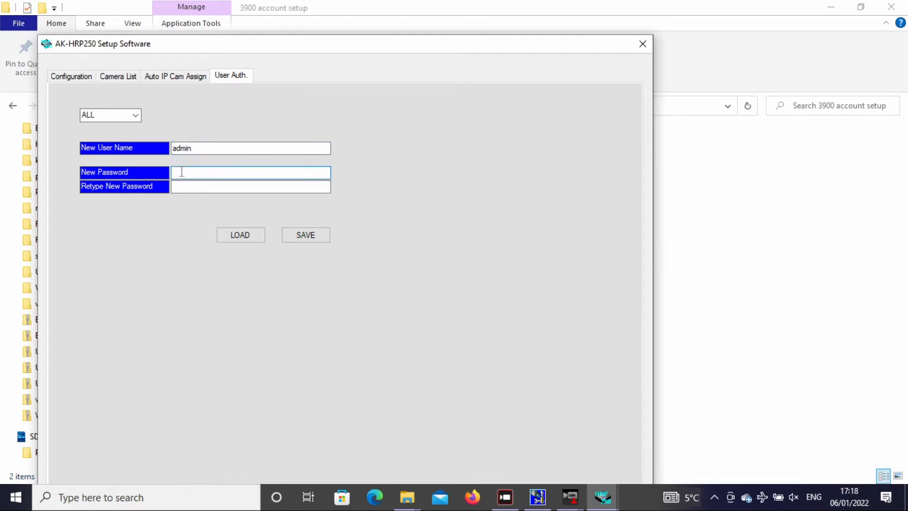
text(**)
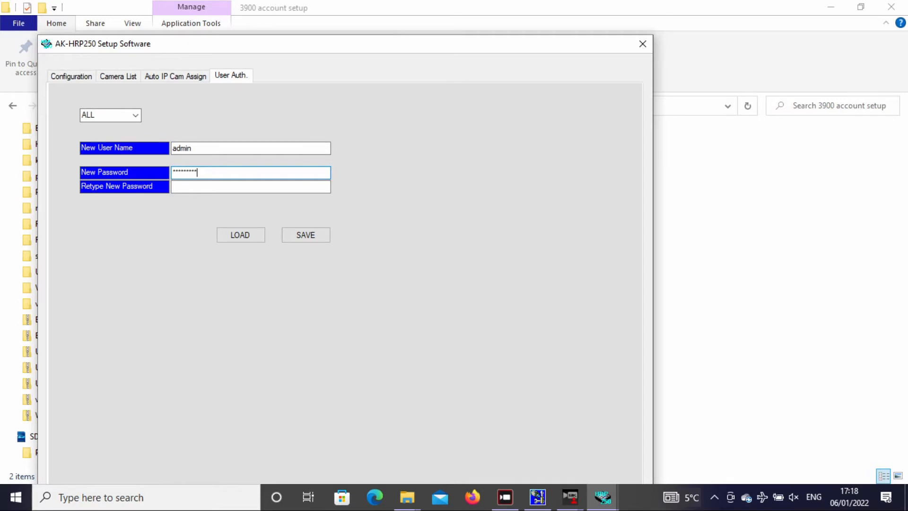
click(250, 186)
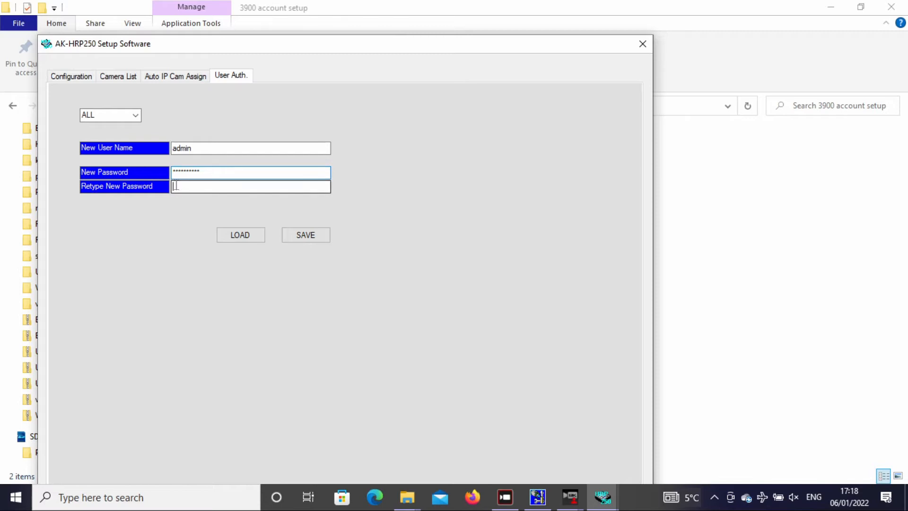
text(•)
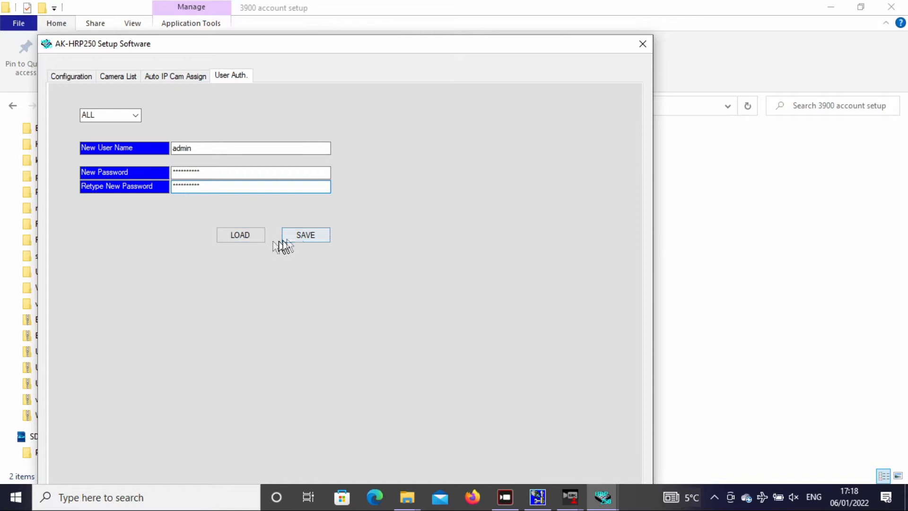
Browse the SD card through PRIVATE and MEIGROUP to HRP250 and select Network.s25
click(304, 234)
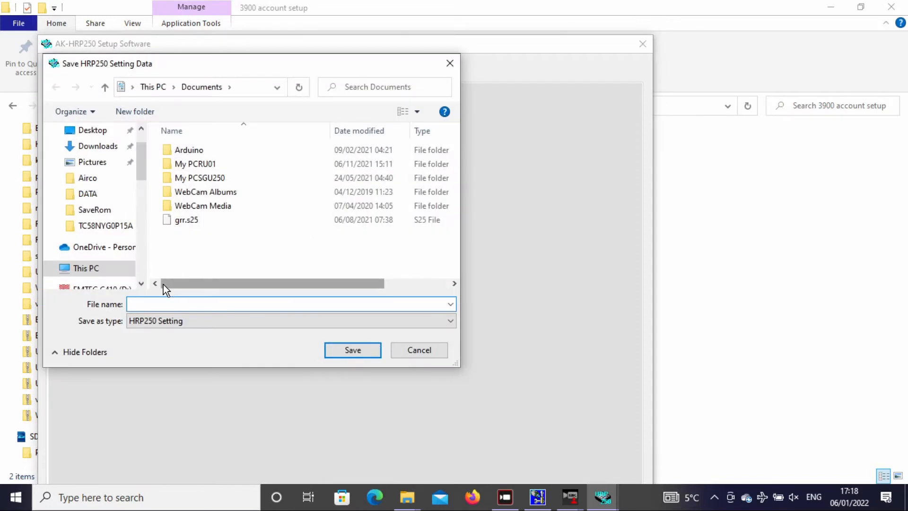
scroll(down, 3)
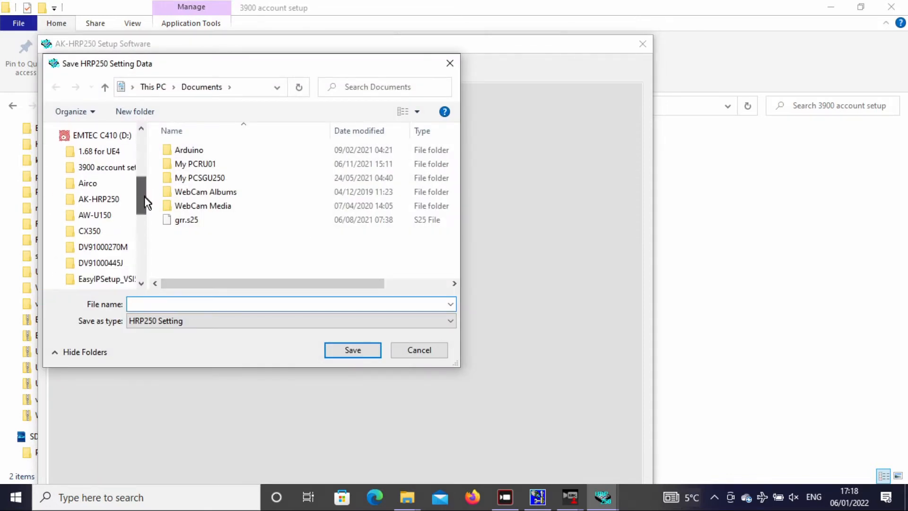
scroll(down, 3)
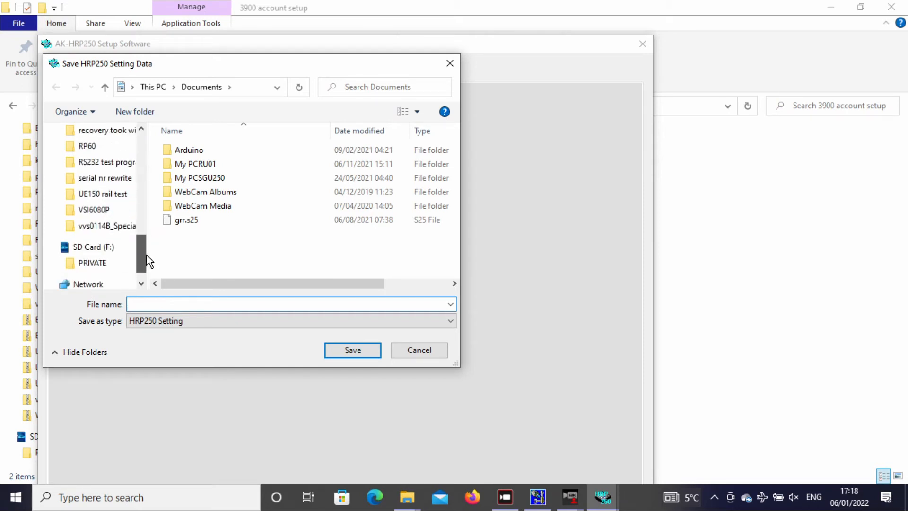
click(93, 247)
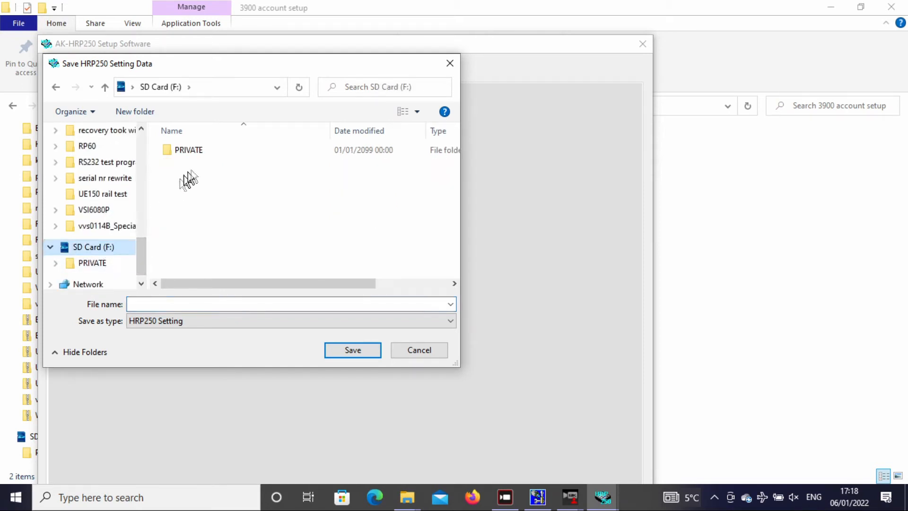
double_click(189, 150)
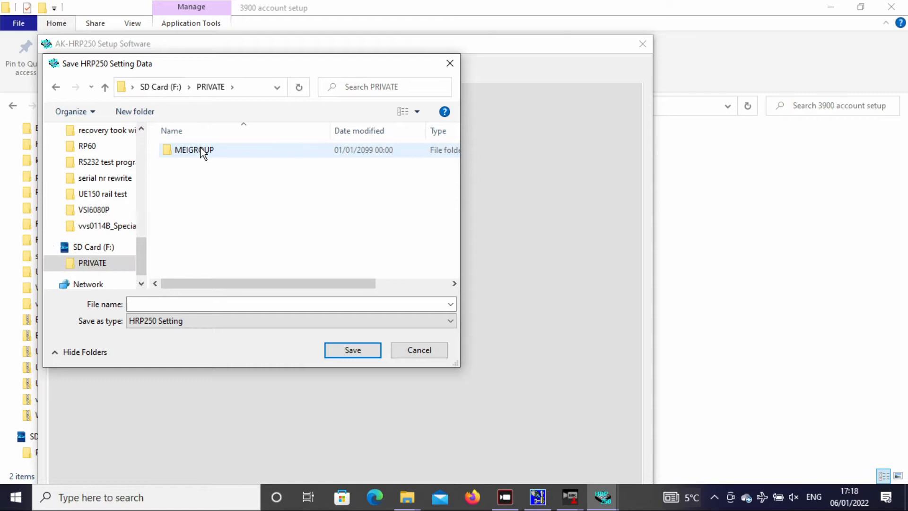
double_click(194, 150)
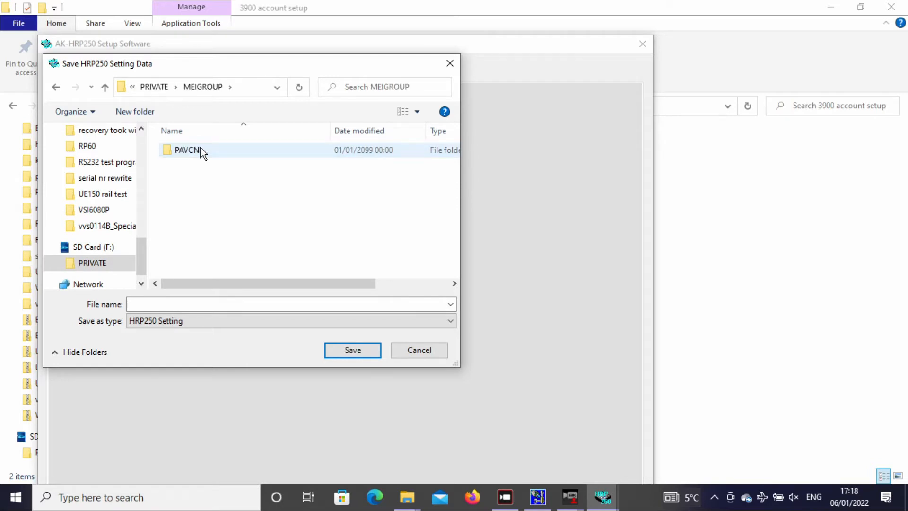
double_click(187, 150)
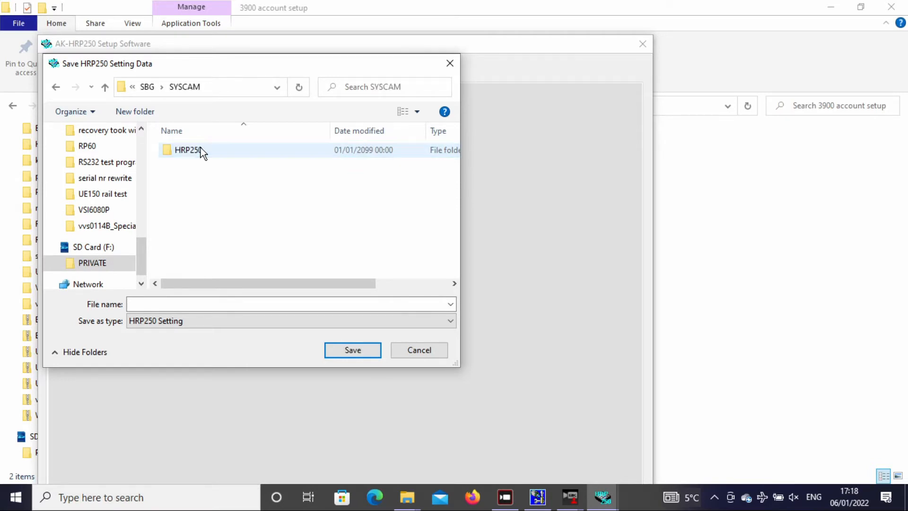
double_click(188, 149)
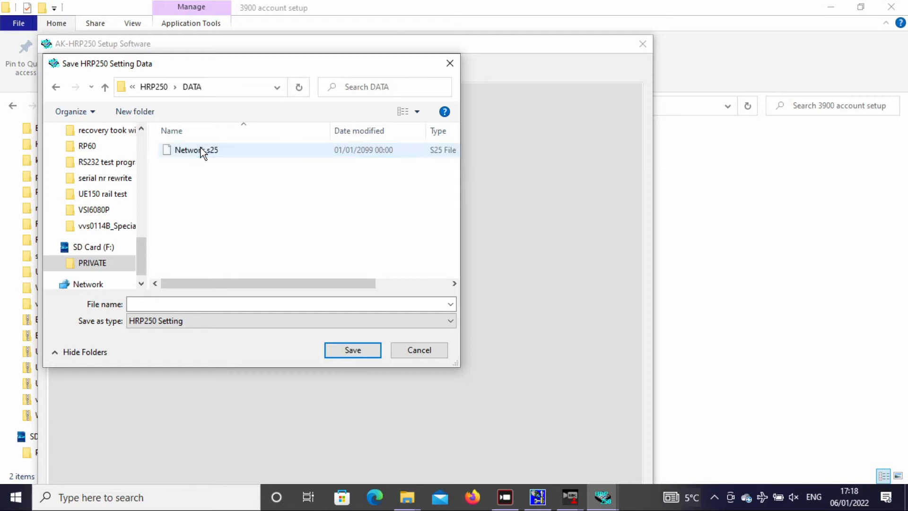
mouse_move(205, 152)
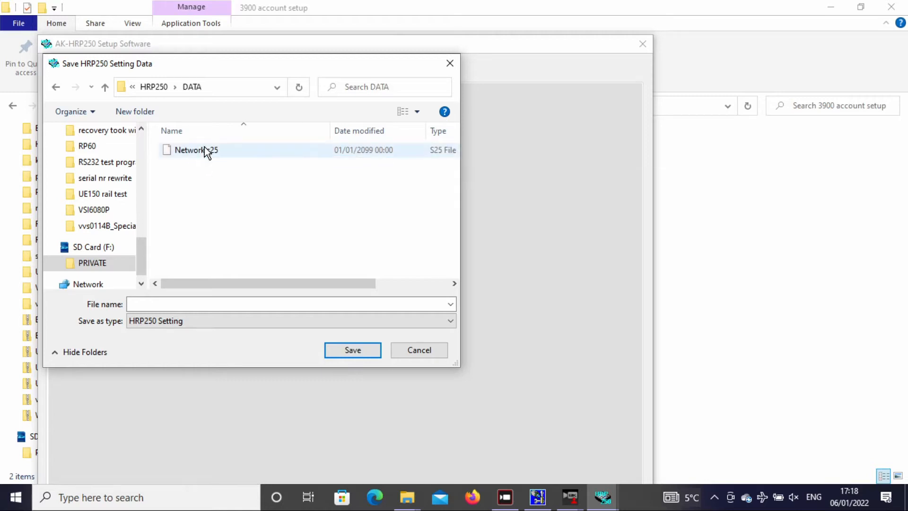
click(196, 149)
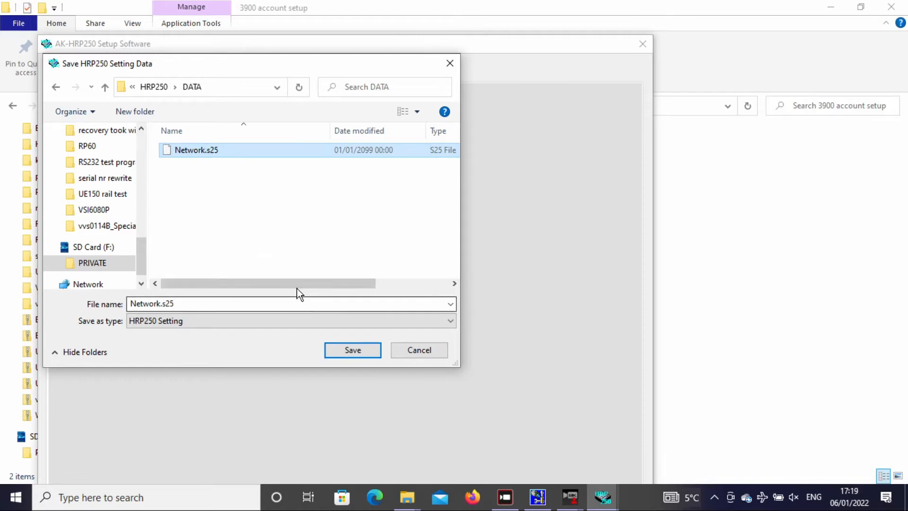
mouse_move(352, 350)
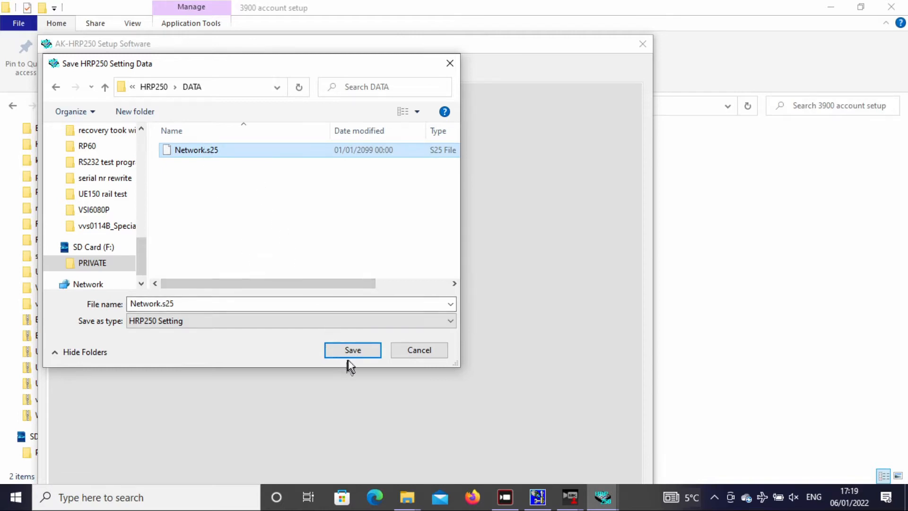
Save over Network.s25, confirming the replacement and the Write OK message
click(351, 350)
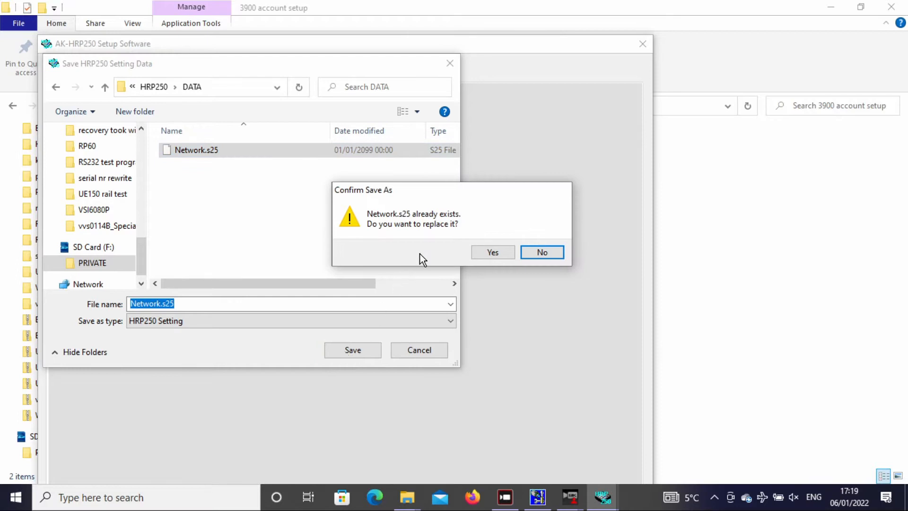
mouse_move(492, 253)
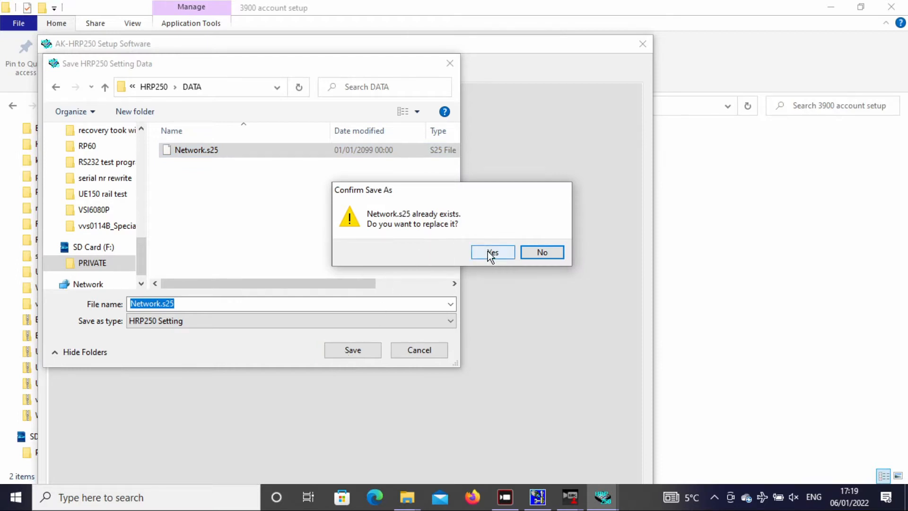
click(492, 252)
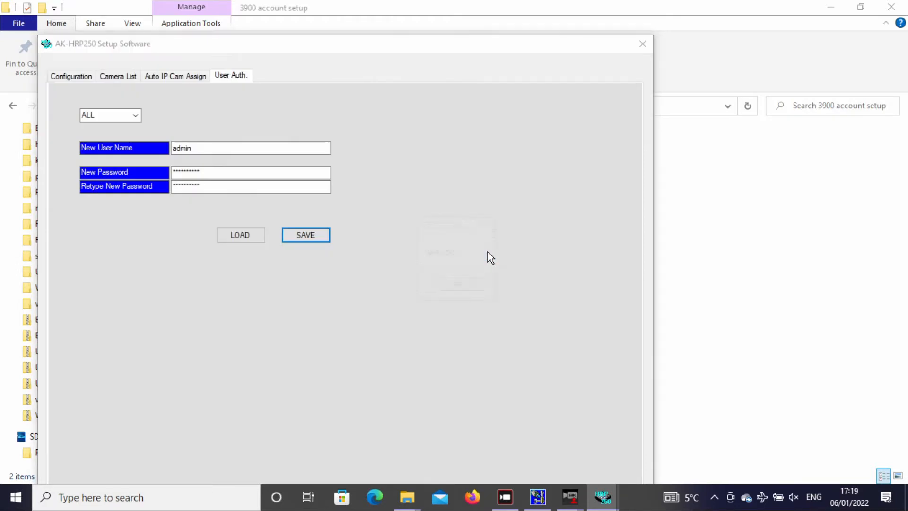
click(305, 235)
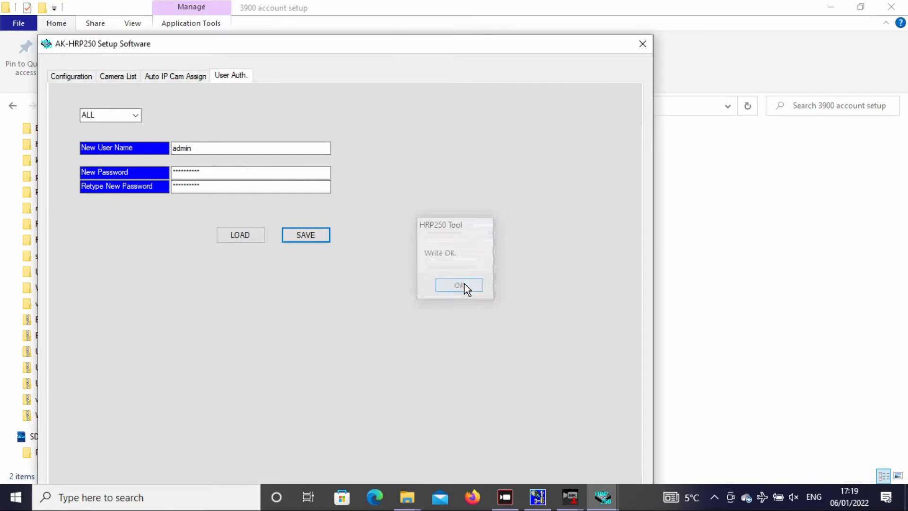
click(458, 285)
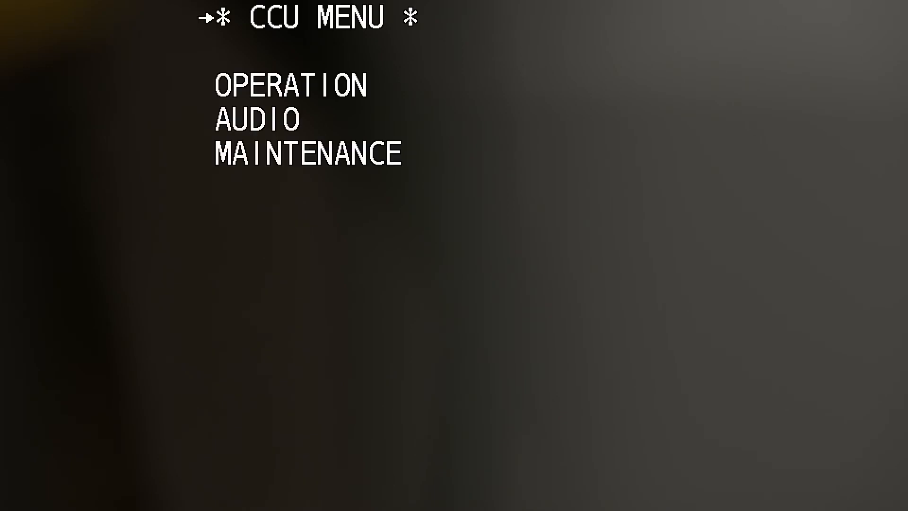
Navigate the CCU menu to MAINTENANCE > SD CARD > DATA LOAD
key(Down)
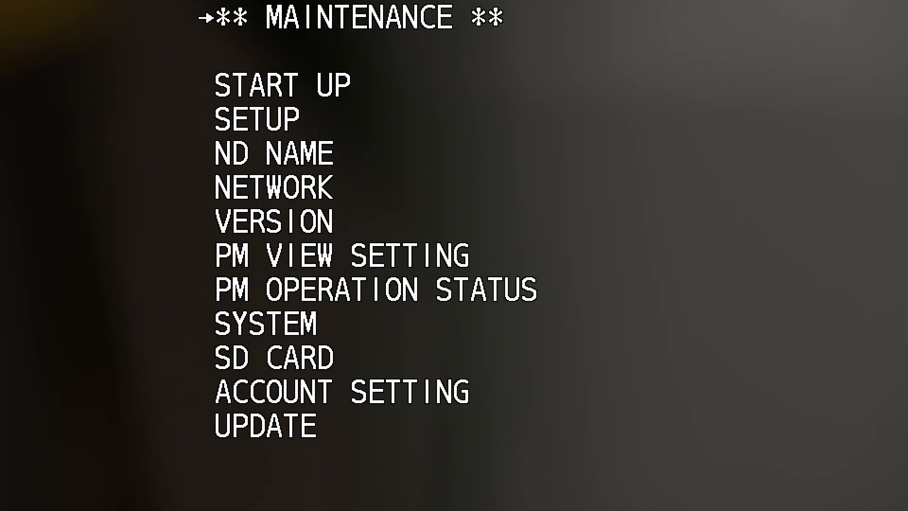
key(Down)
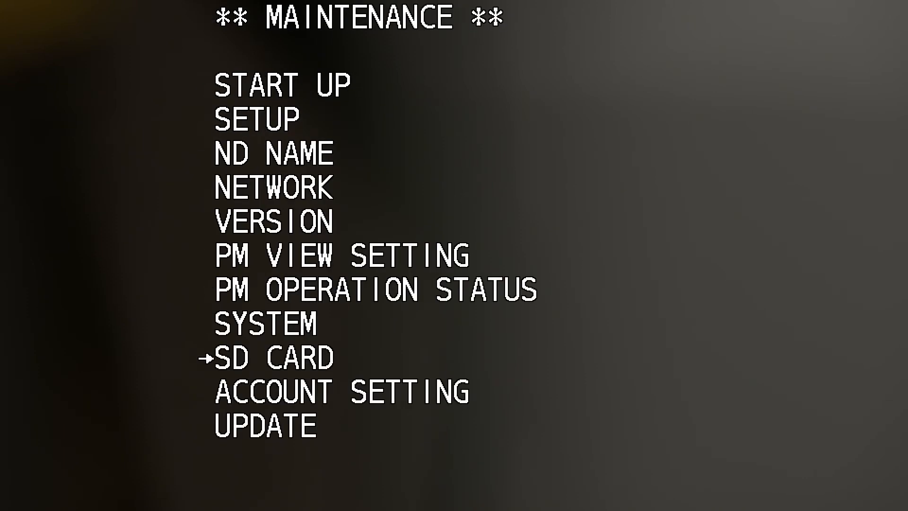
click(272, 356)
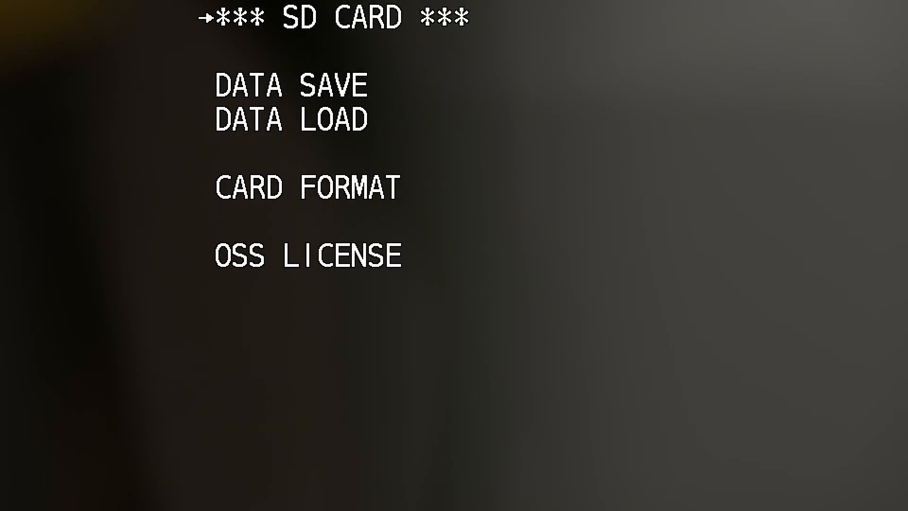
key(Down)
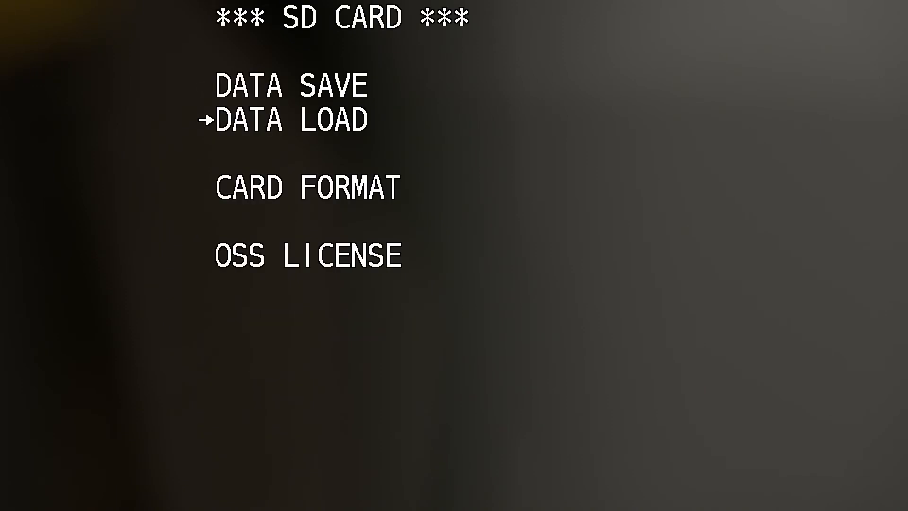
key(Up)
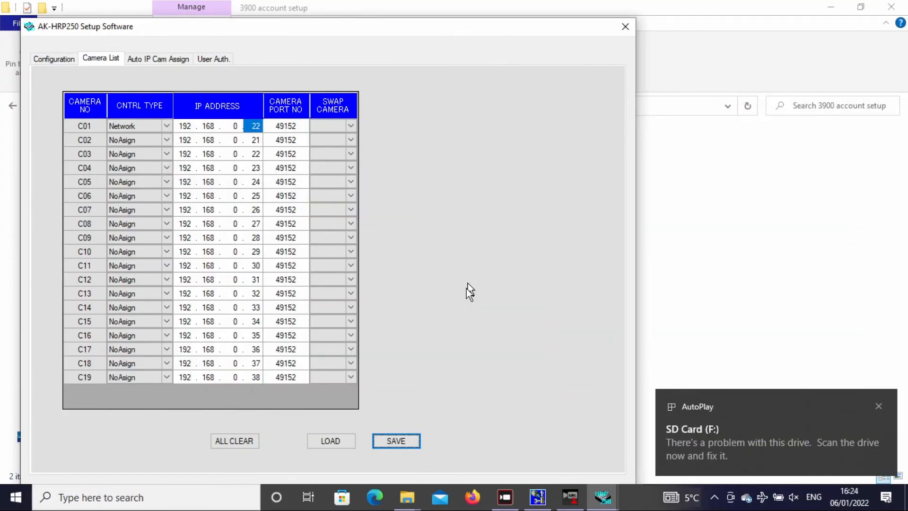
mouse_move(489, 273)
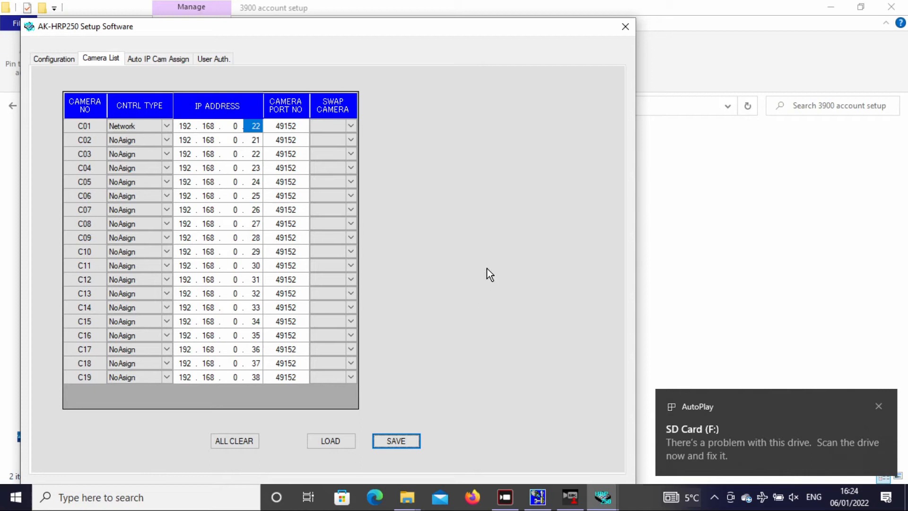
Close the SD card window and run AccountGen from the AccountGen-1.0.0 folder
click(624, 26)
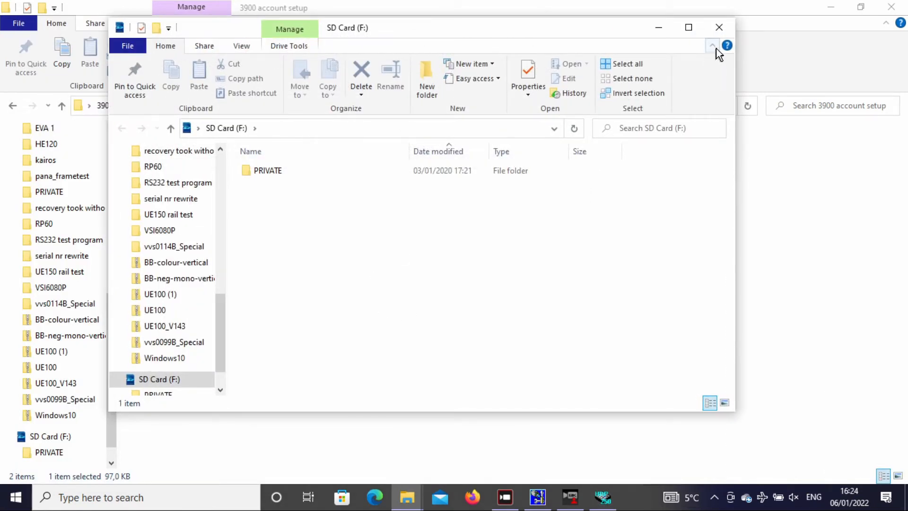
click(719, 27)
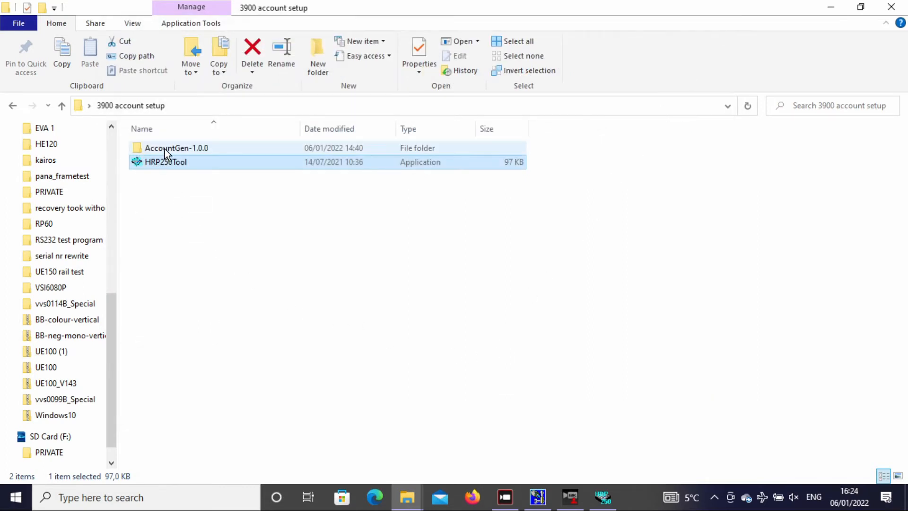
double_click(175, 147)
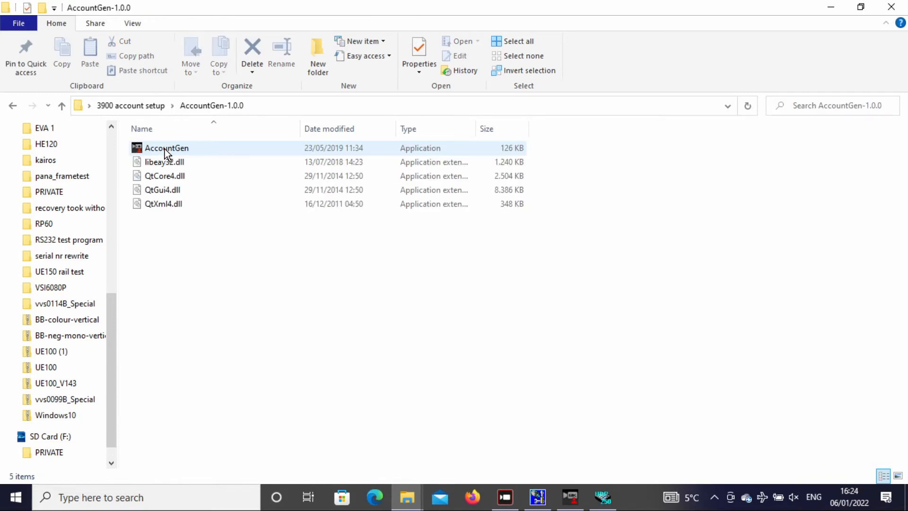
double_click(167, 148)
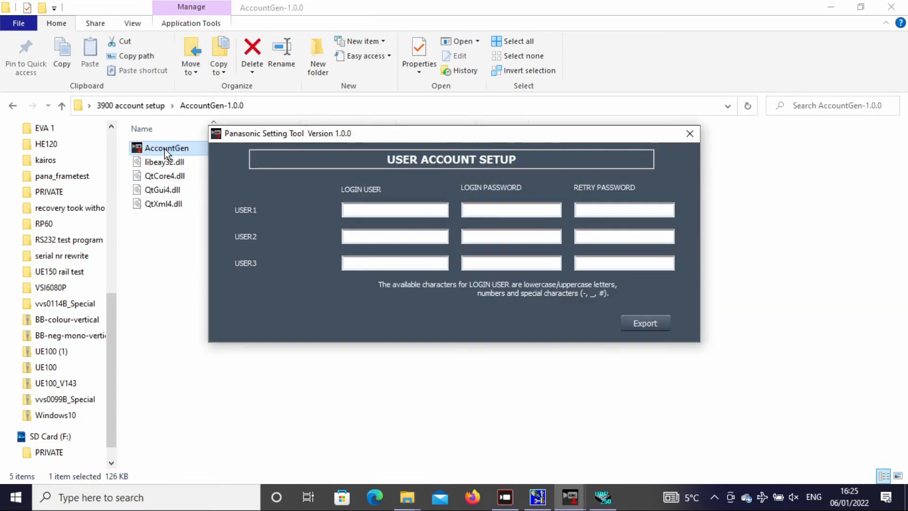
Enter 'admin' as the USER1 login with the password typed twice
click(394, 209)
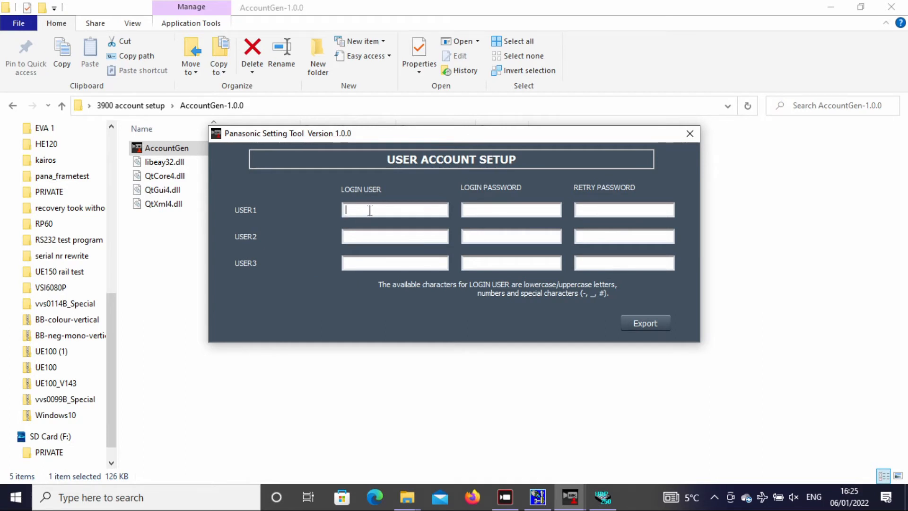
text(a)
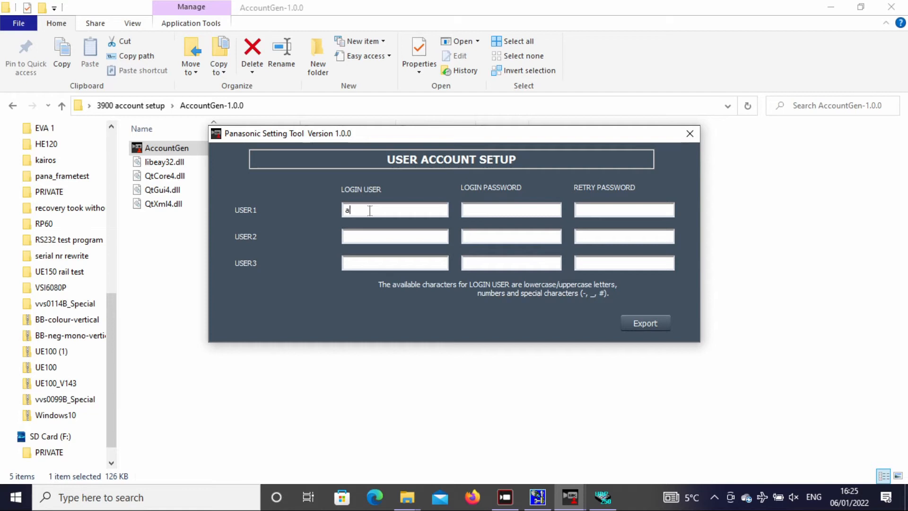
text(d)
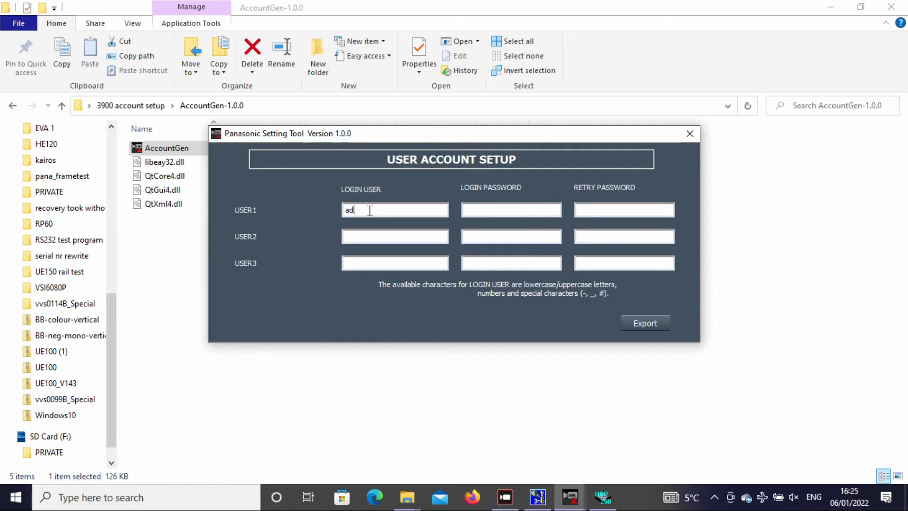
text(min)
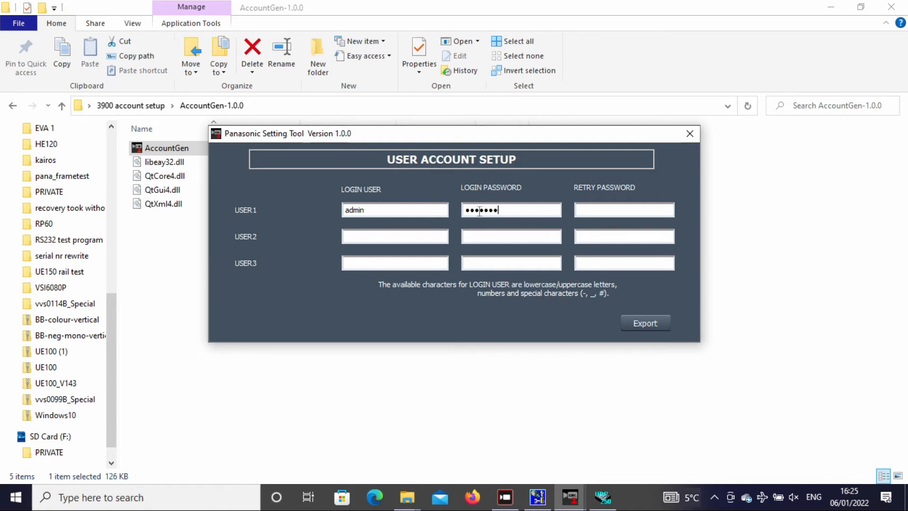
text(•)
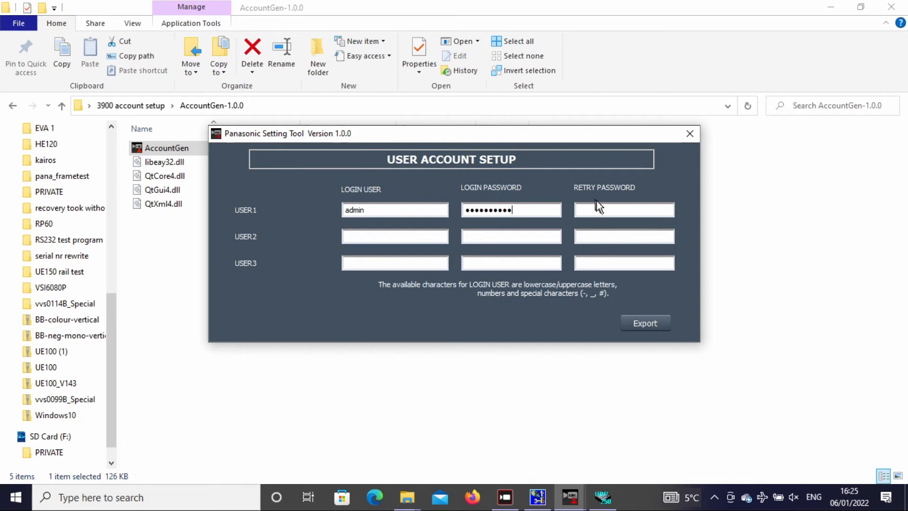
click(624, 209)
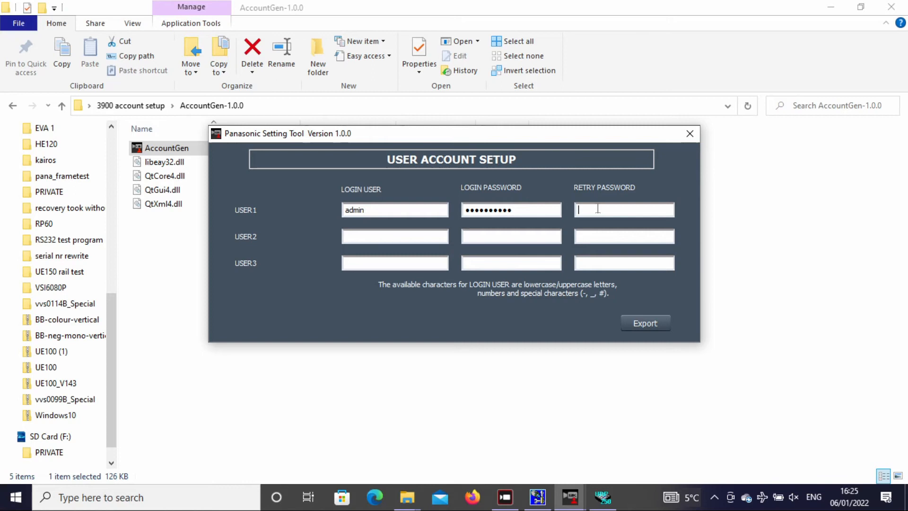
text(•)
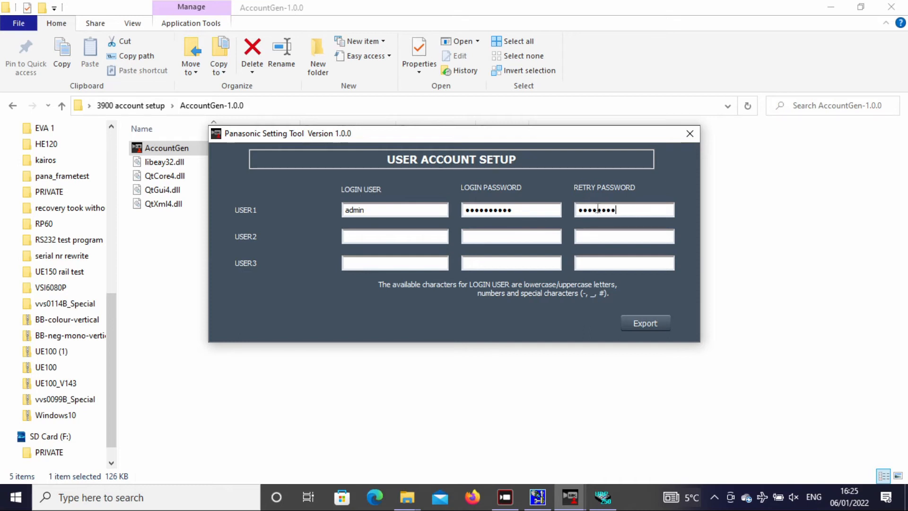
text(•)
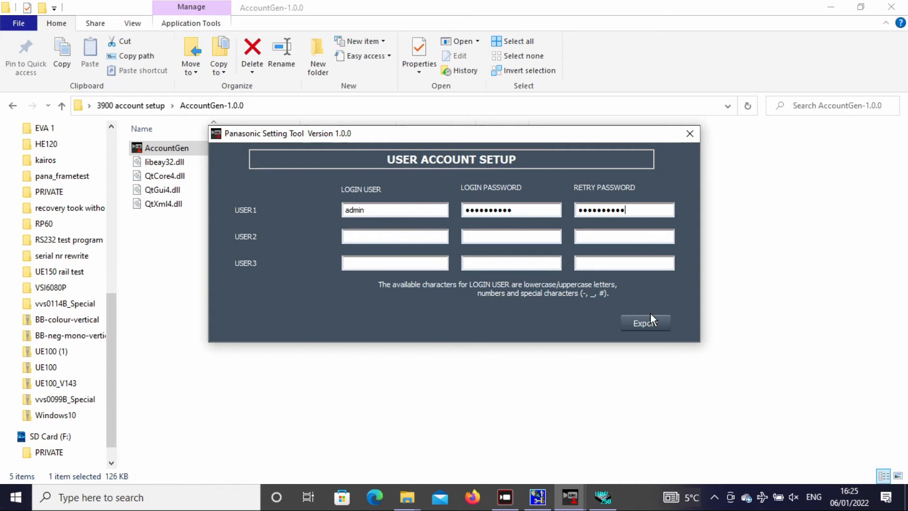
Export the account to the SD card drive
click(645, 322)
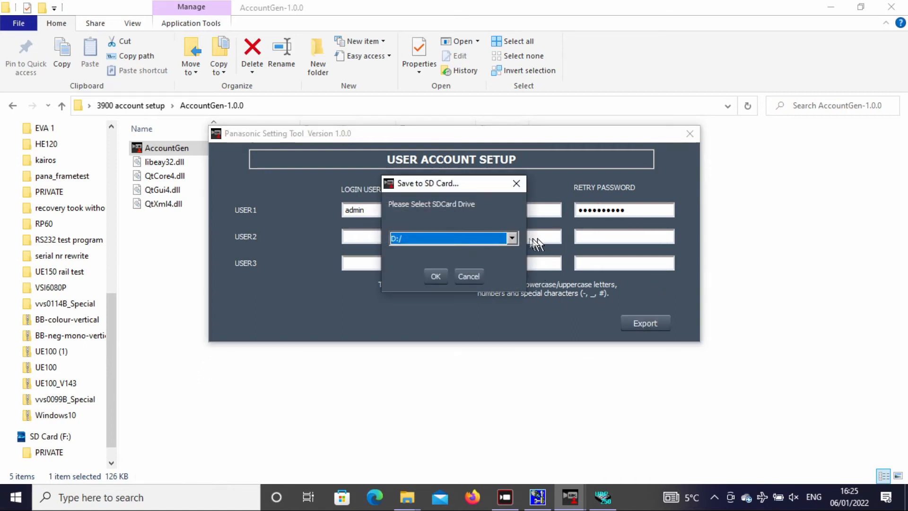
click(511, 238)
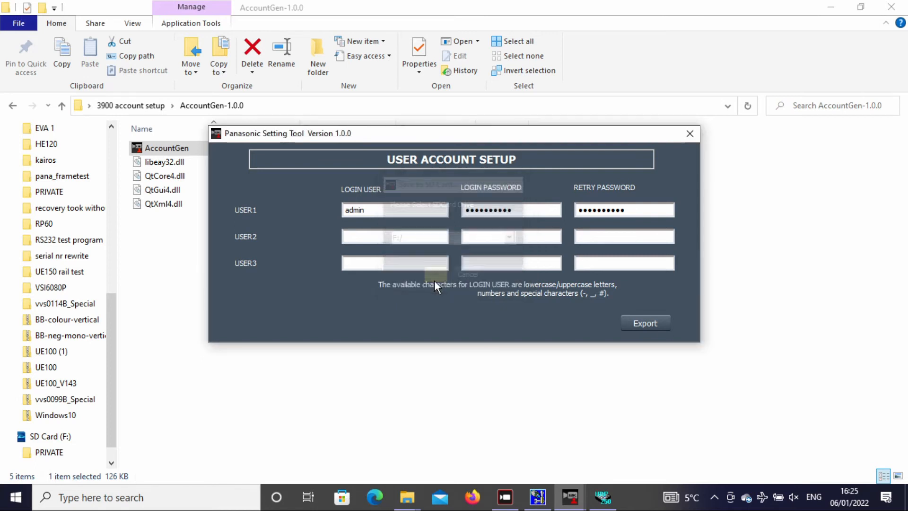
click(644, 323)
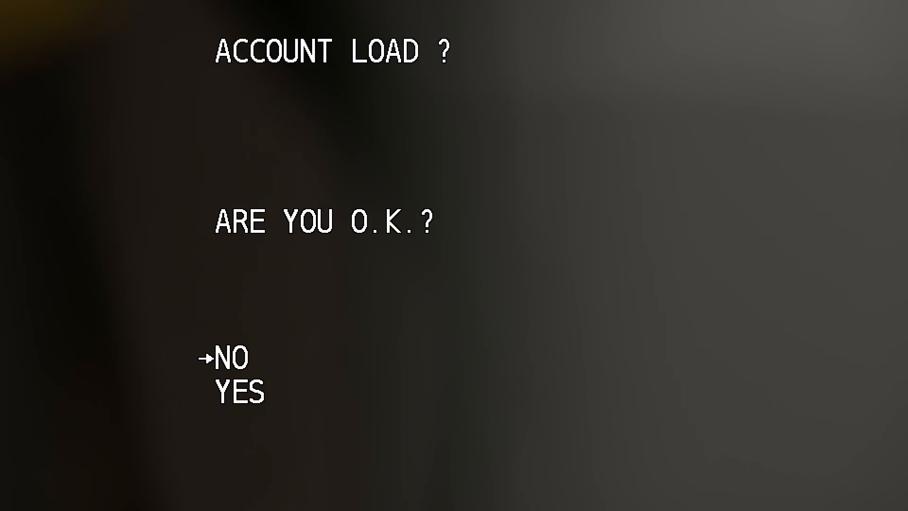
Move the Account Load confirmation selection from NO to YES
key(Down)
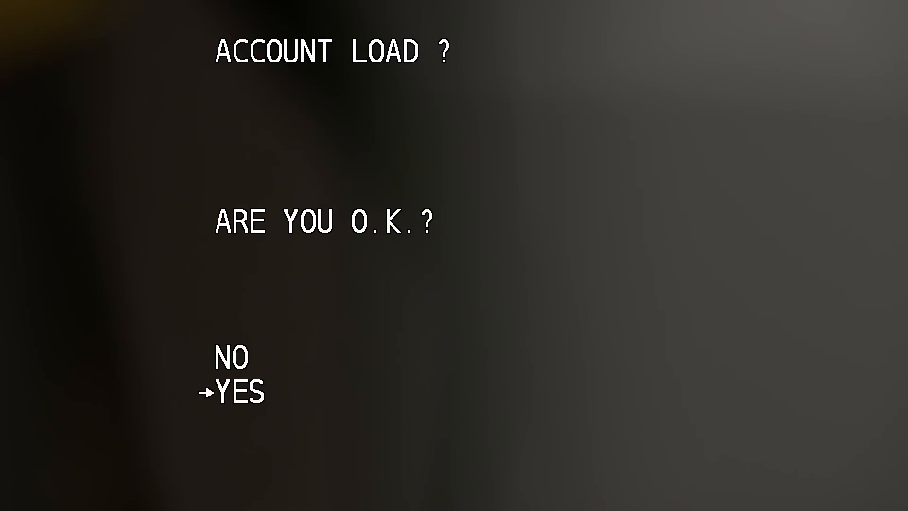